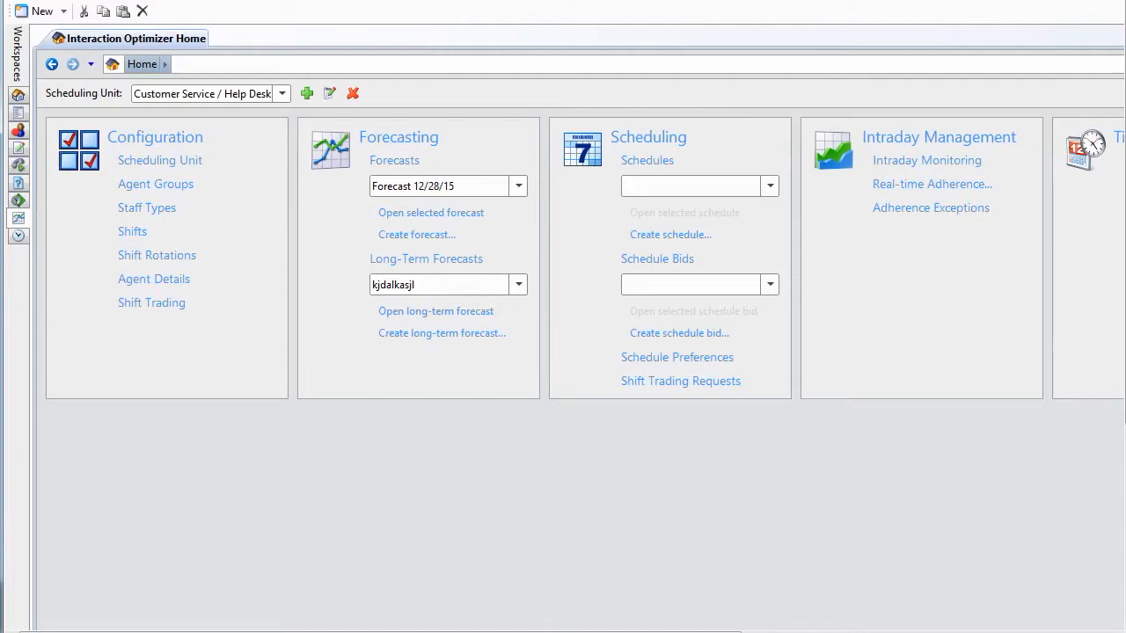
Step: Filter Intraday Monitoring to the Customer Service goal group and refresh the forecast-vs-actual data
{"action": "scroll", "scroll_direction": "right", "scroll_amount": 3}
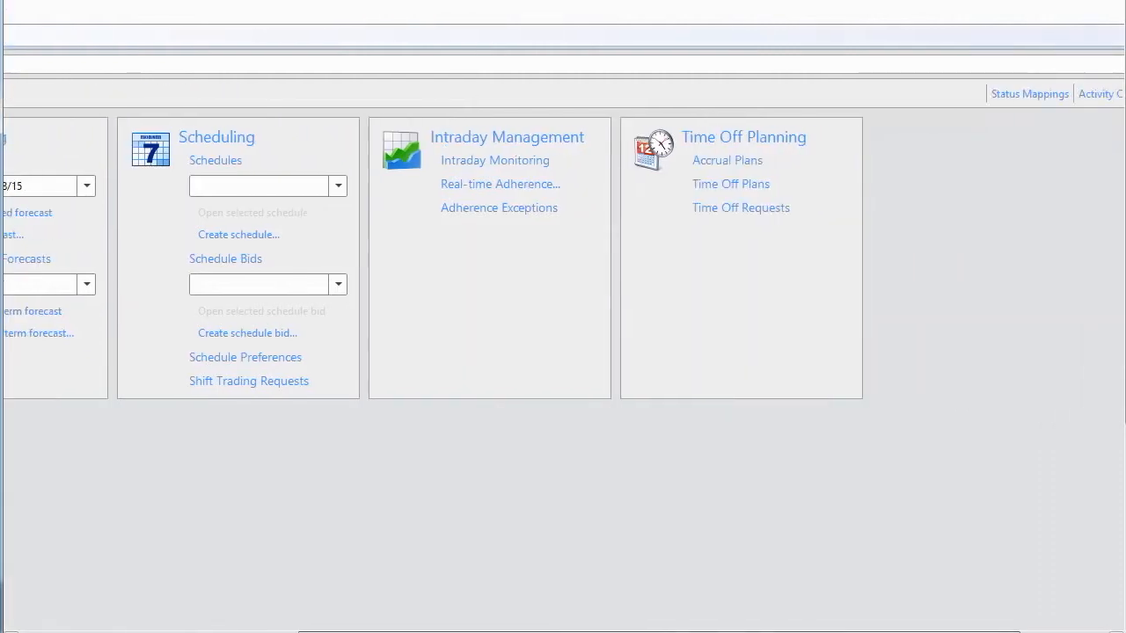
{"action": "mouse_move", "coordinate": [496, 165]}
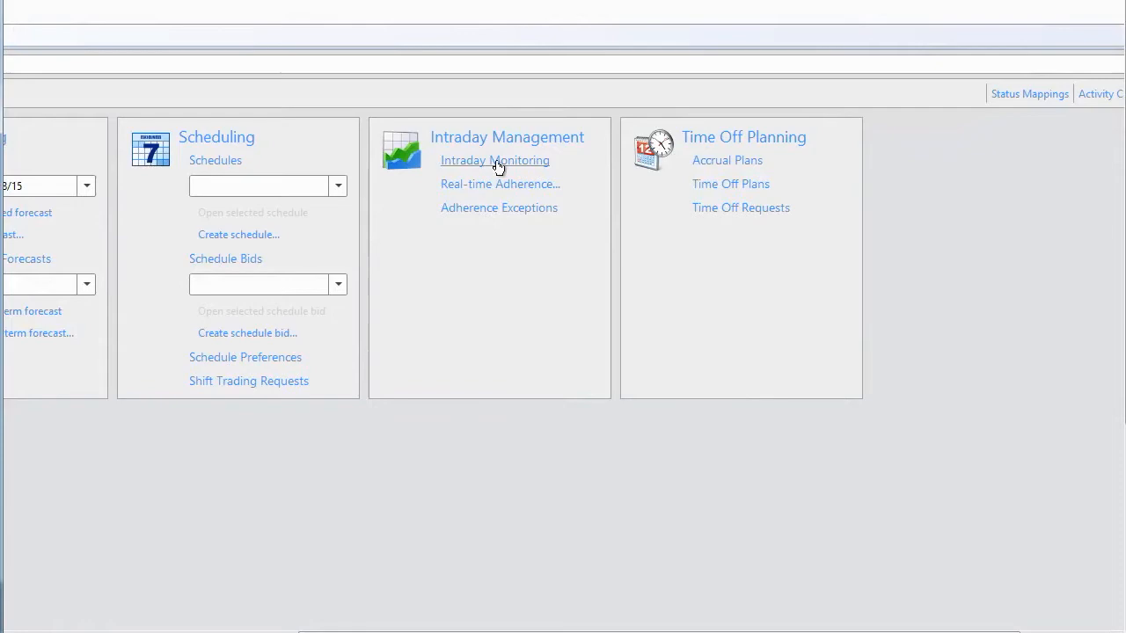
{"action": "left_click", "coordinate": [494, 160]}
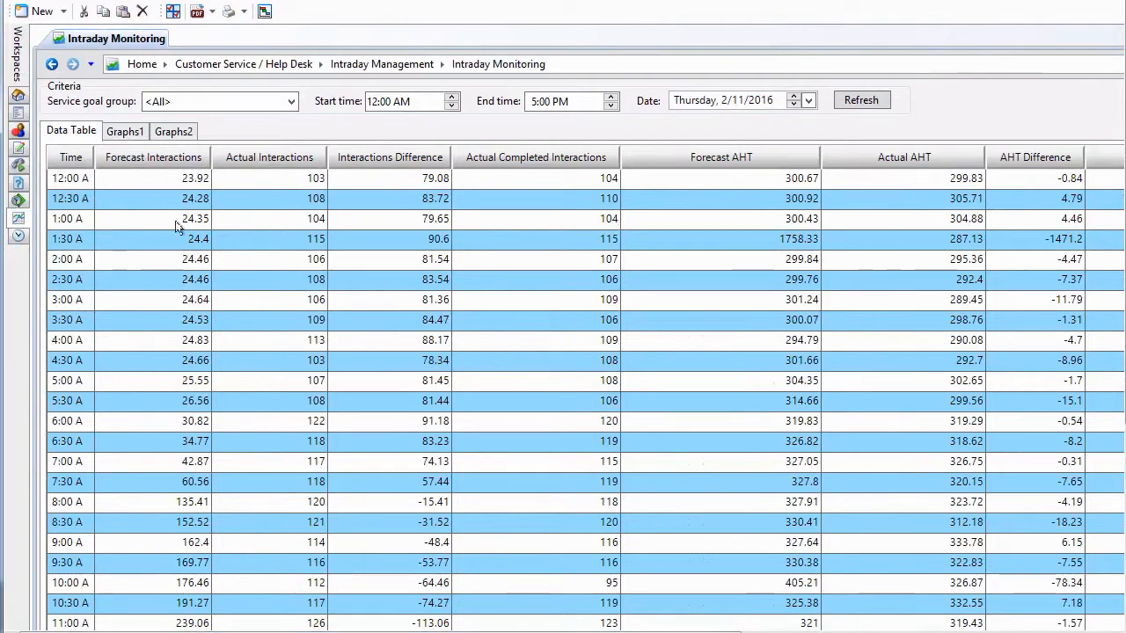
{"action": "mouse_move", "coordinate": [245, 134]}
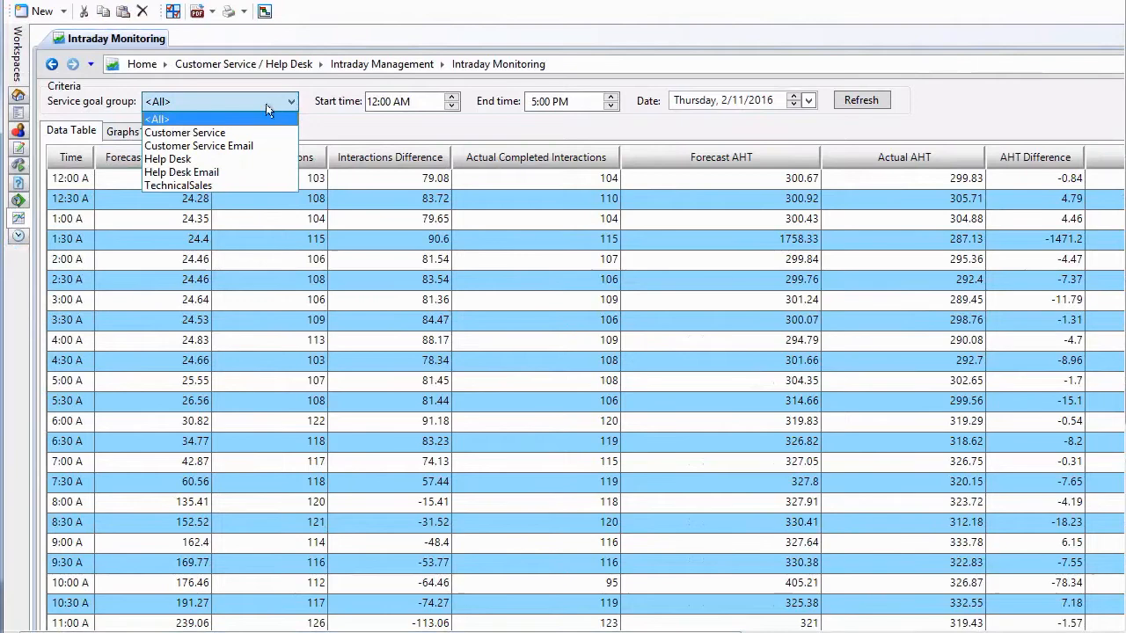
{"action": "mouse_move", "coordinate": [184, 132]}
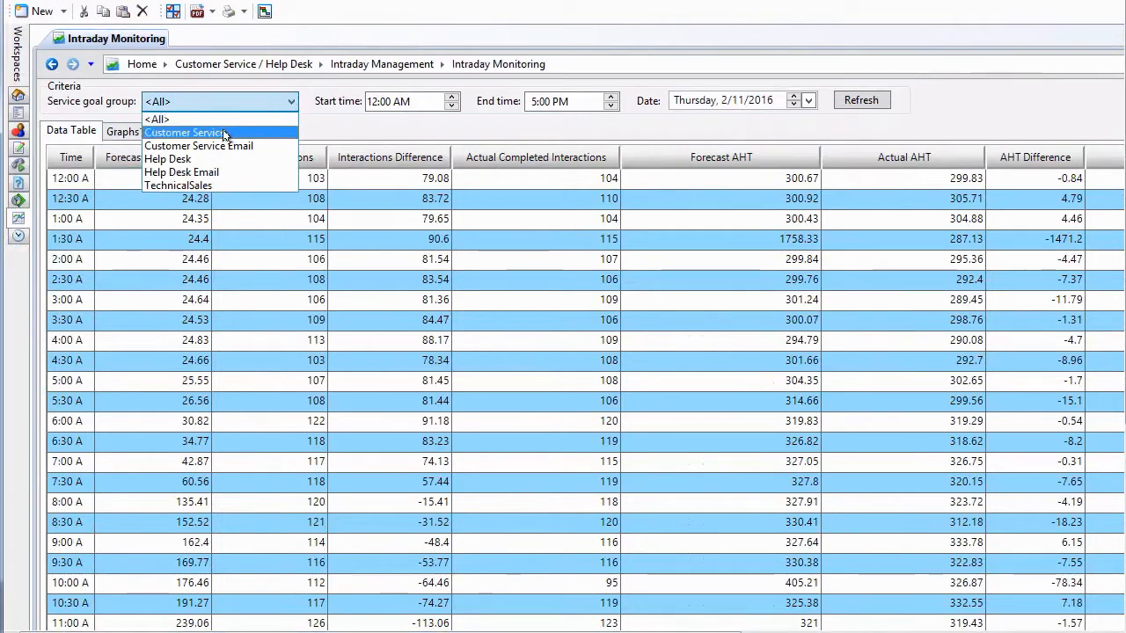
{"action": "left_click", "coordinate": [185, 132]}
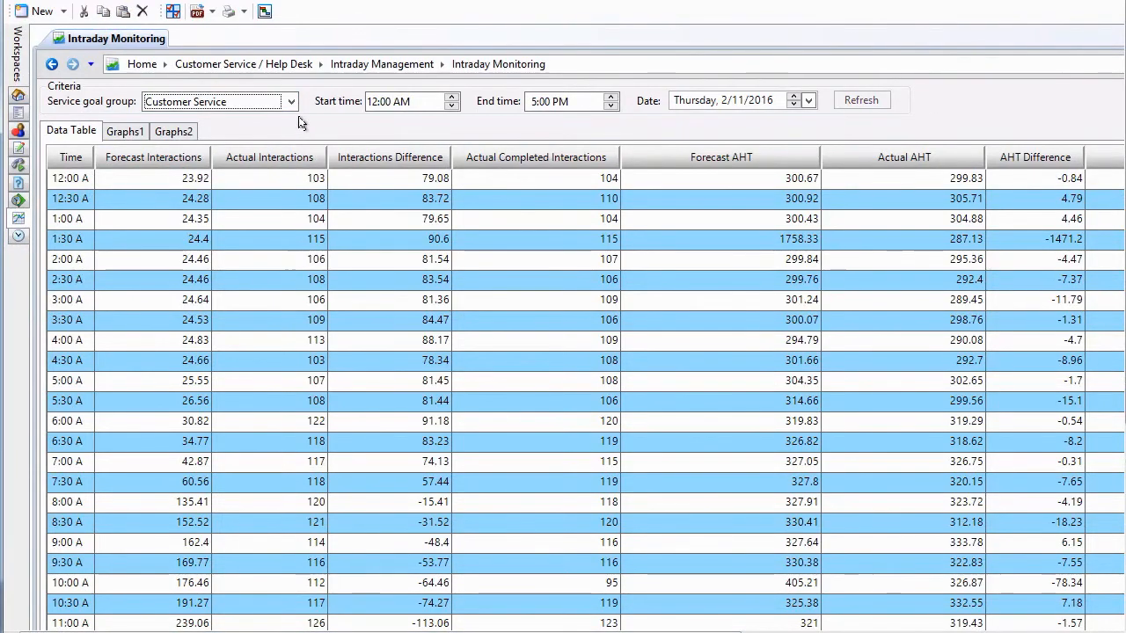
{"action": "left_click", "coordinate": [862, 99]}
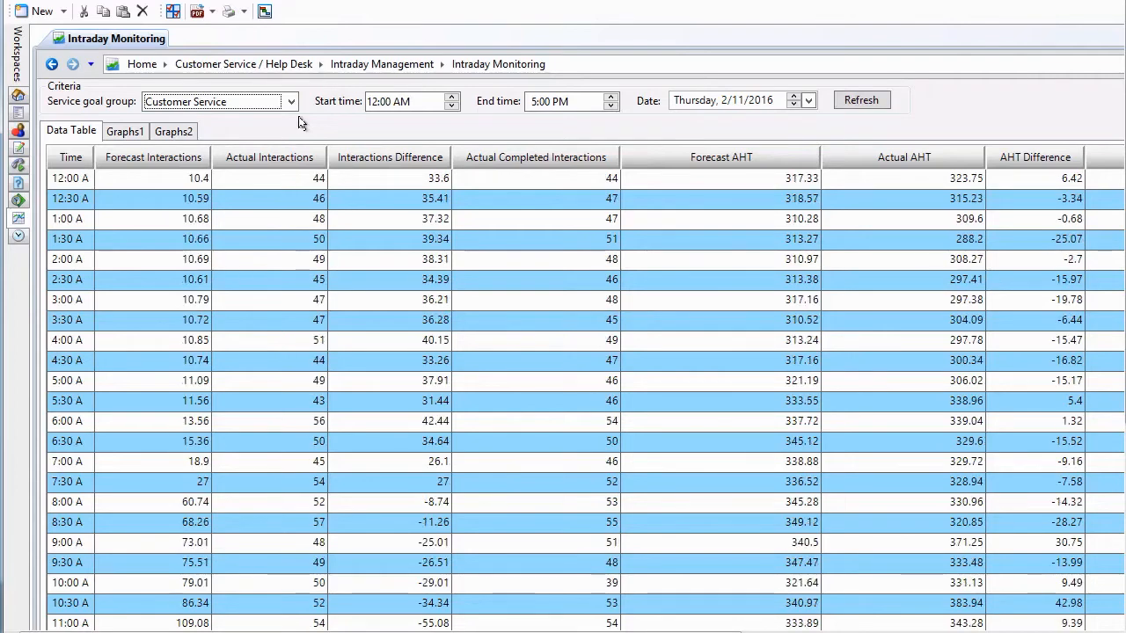
{"action": "mouse_move", "coordinate": [371, 131]}
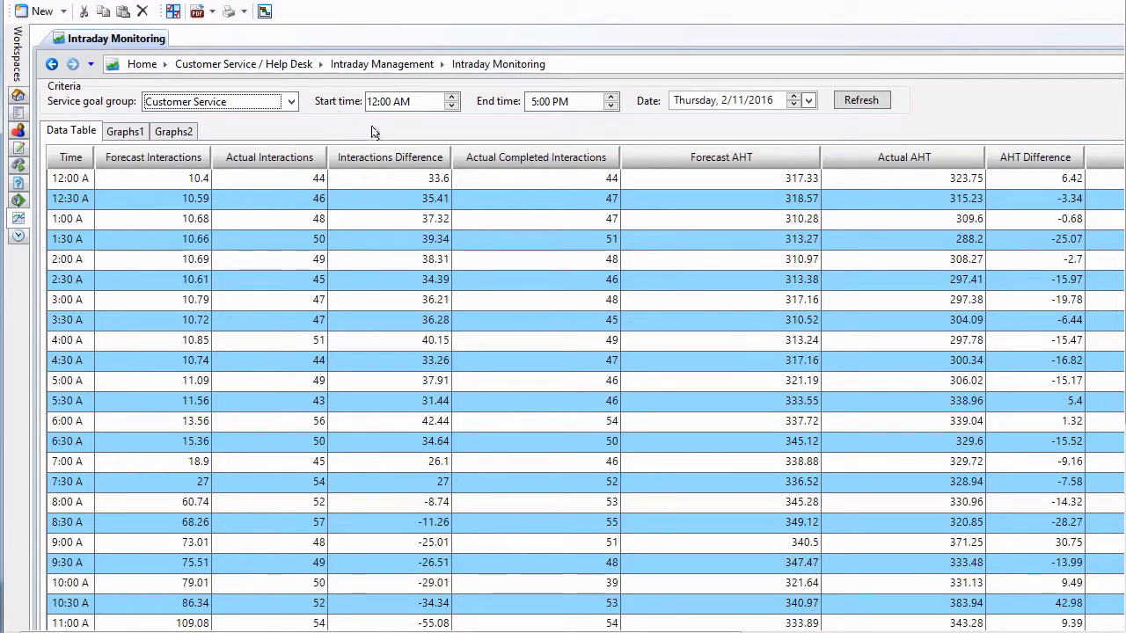
{"action": "mouse_move", "coordinate": [502, 123]}
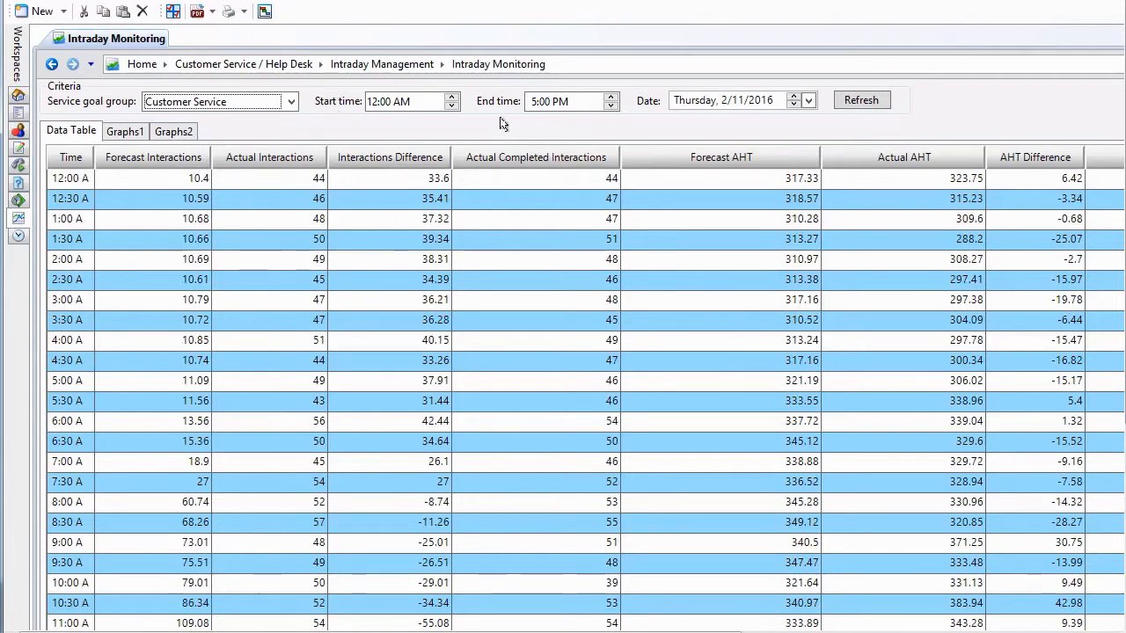
{"action": "mouse_move", "coordinate": [725, 130]}
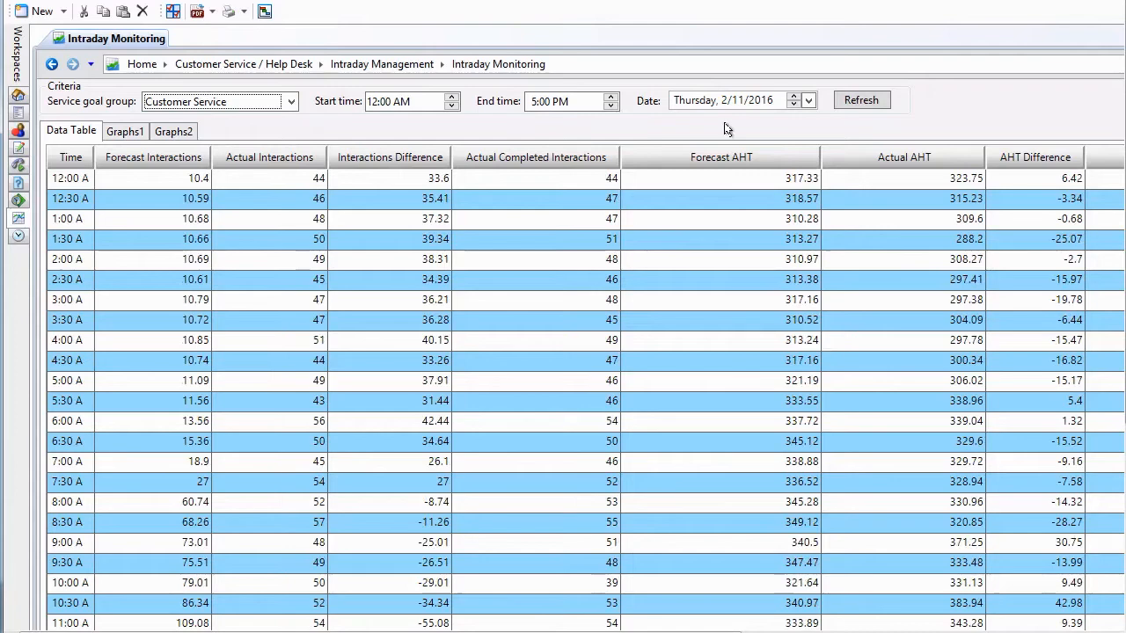
{"action": "mouse_move", "coordinate": [725, 130]}
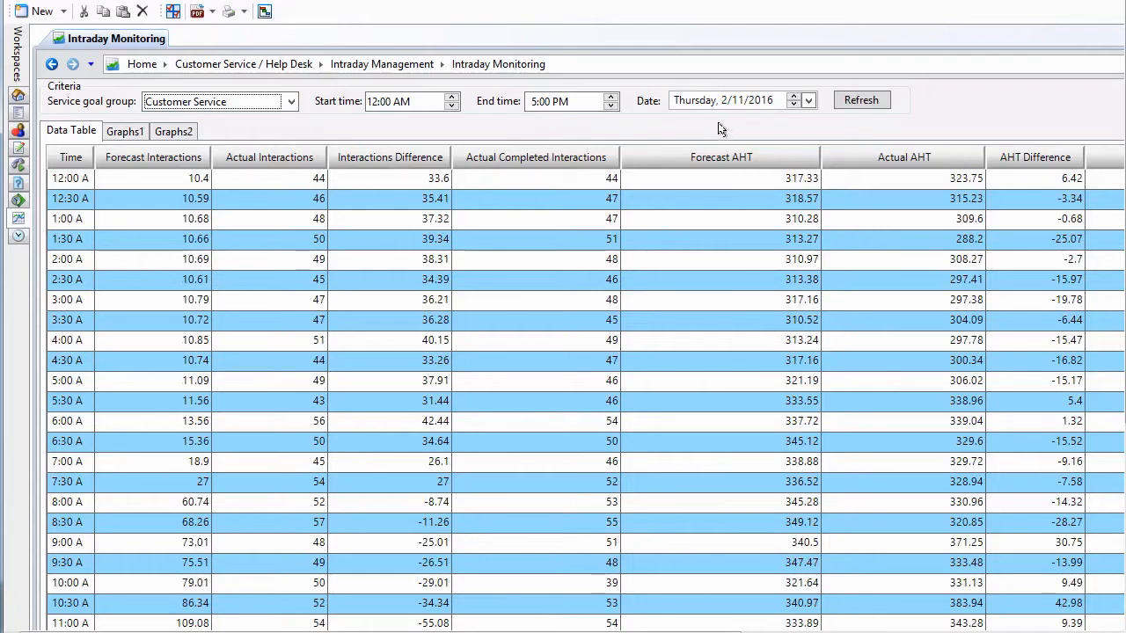
{"action": "mouse_move", "coordinate": [637, 125]}
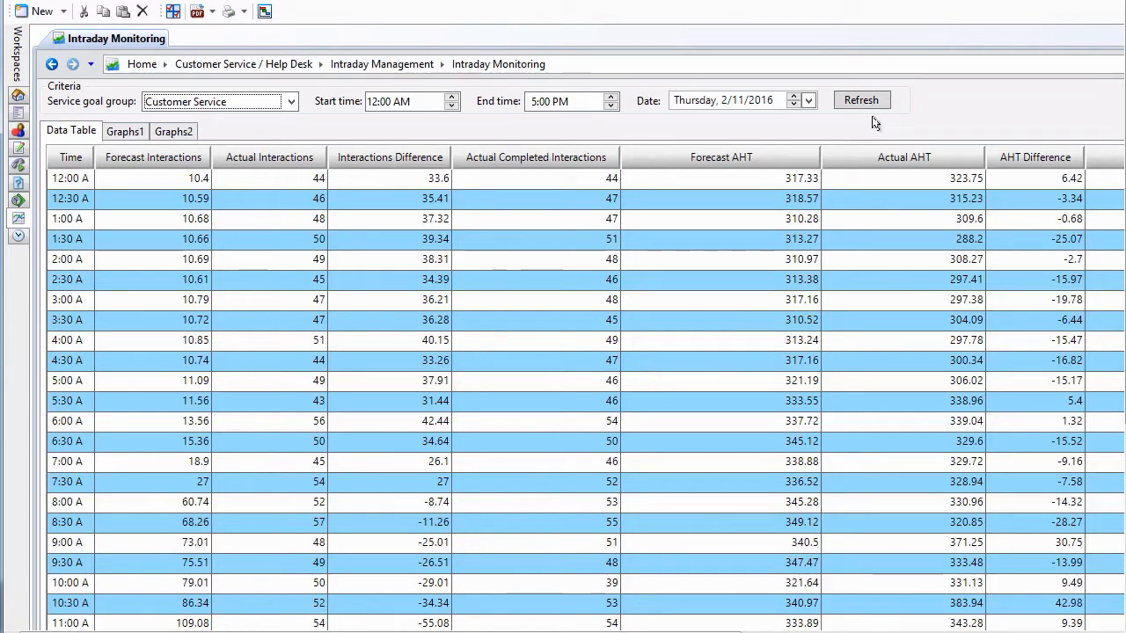
{"action": "left_click", "coordinate": [862, 99]}
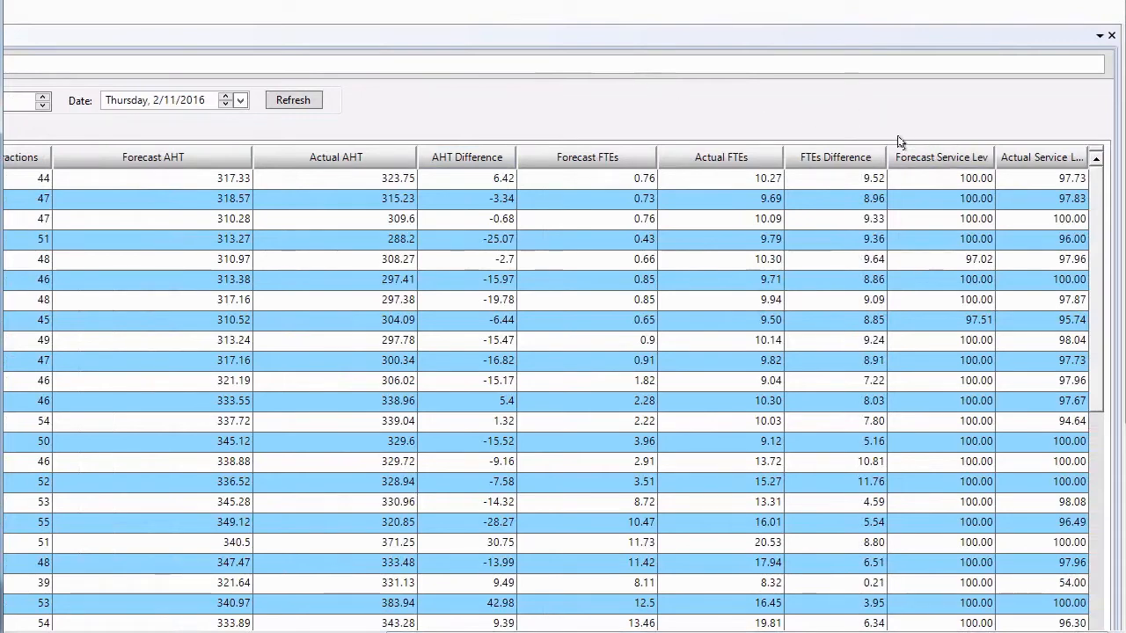
{"action": "mouse_move", "coordinate": [813, 107]}
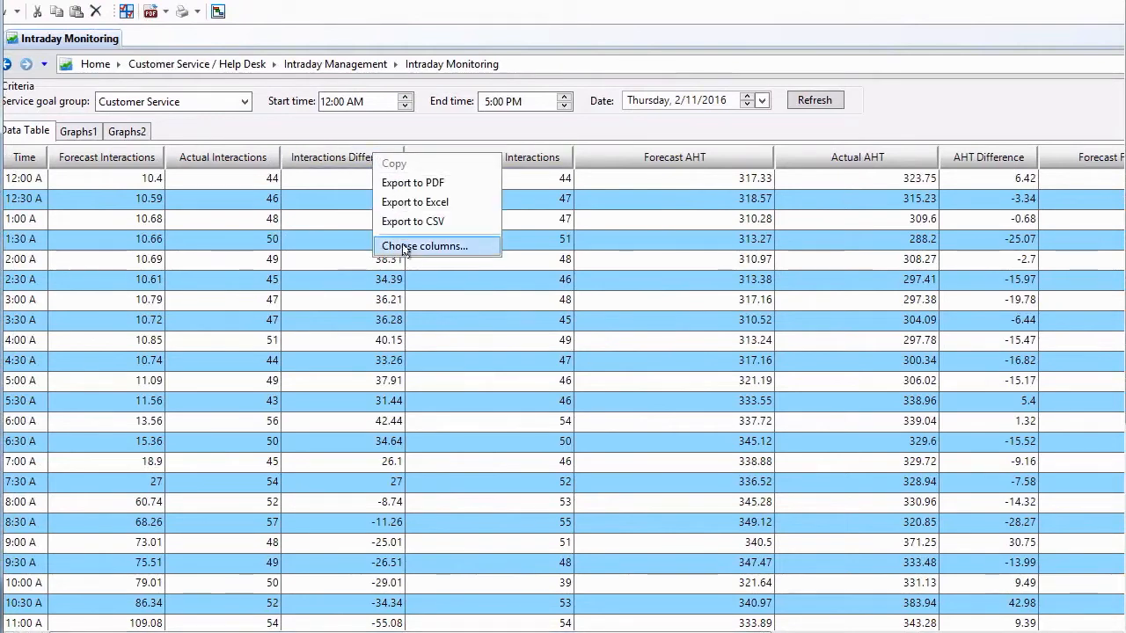
Step: Dismiss the Column Selector, keeping the table's forecast-vs-actual columns, and focus the data grid
{"action": "left_click", "coordinate": [426, 246]}
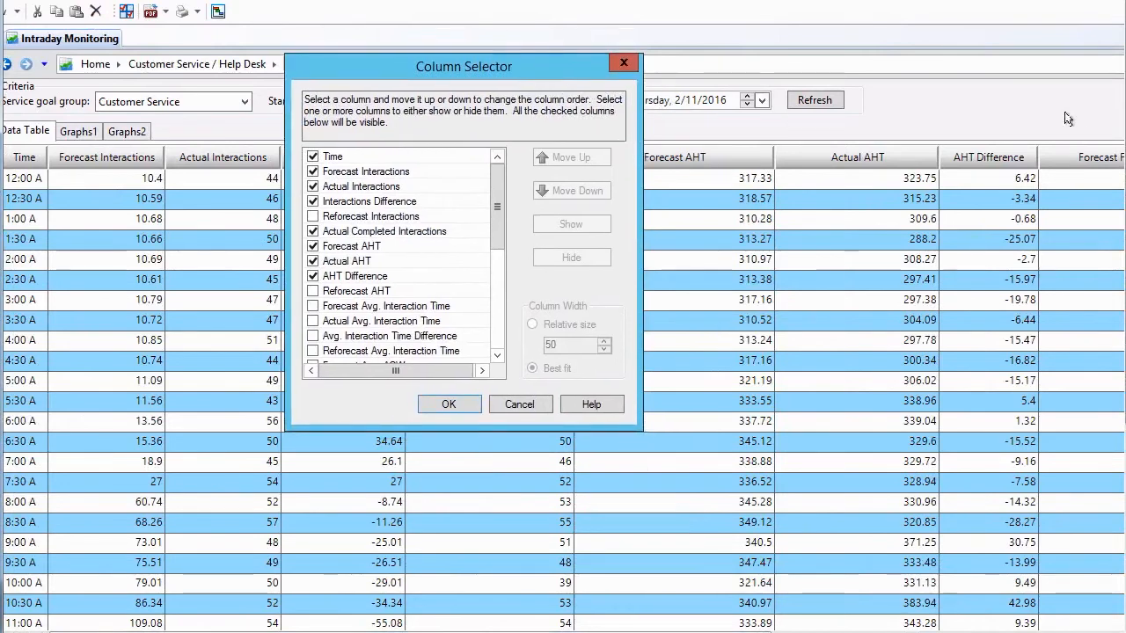
{"action": "mouse_move", "coordinate": [988, 107]}
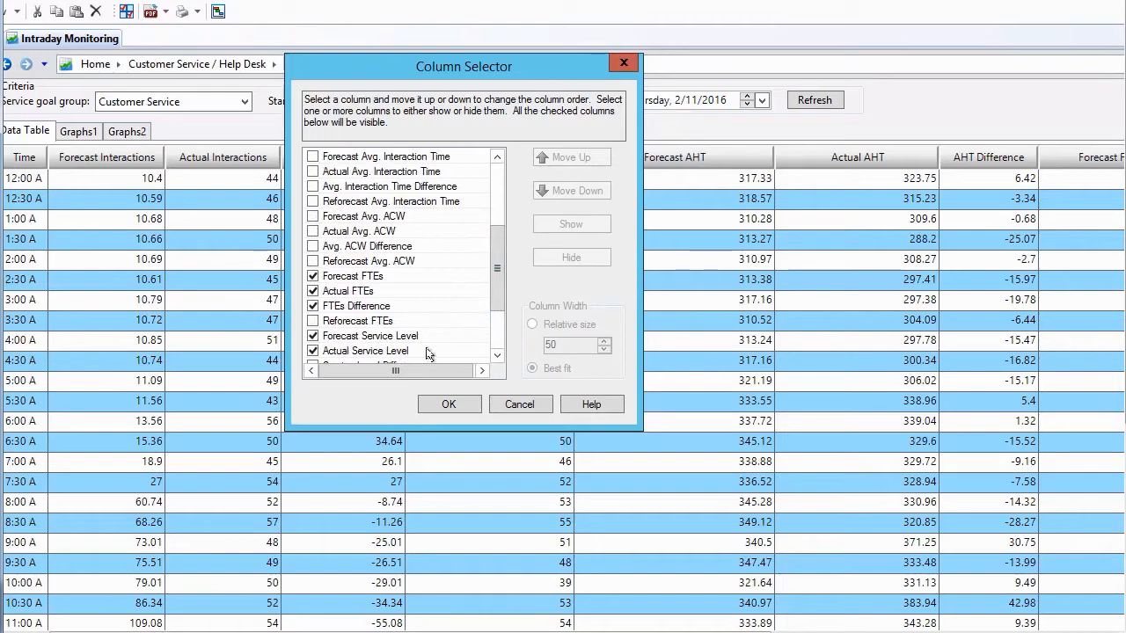
{"action": "left_click", "coordinate": [449, 403]}
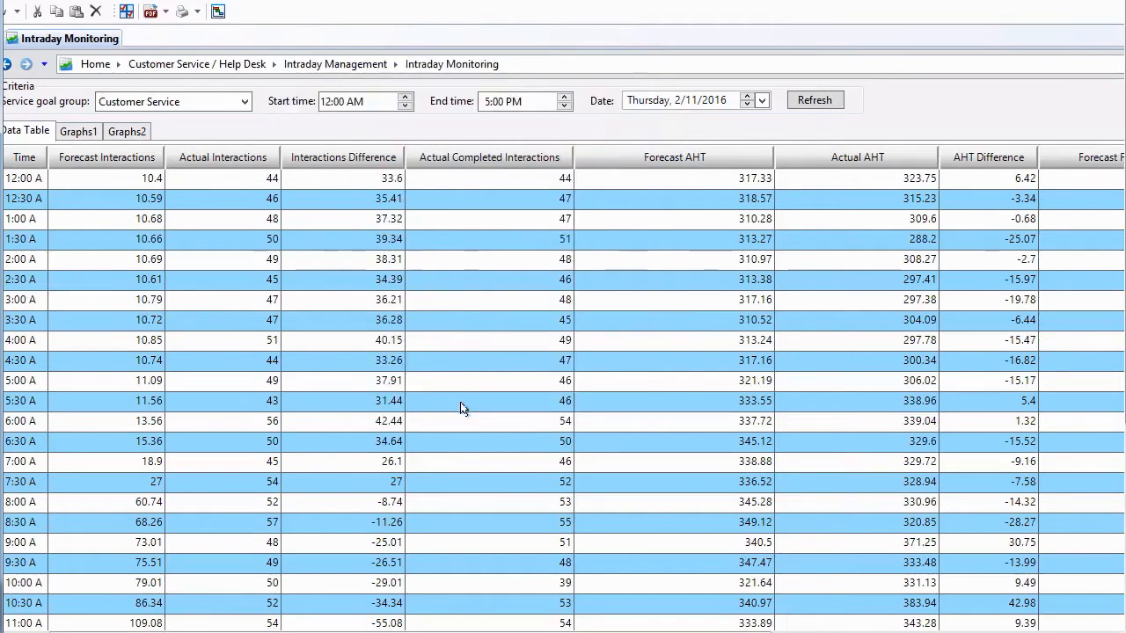
{"action": "scroll", "scroll_direction": "down", "scroll_amount": 3}
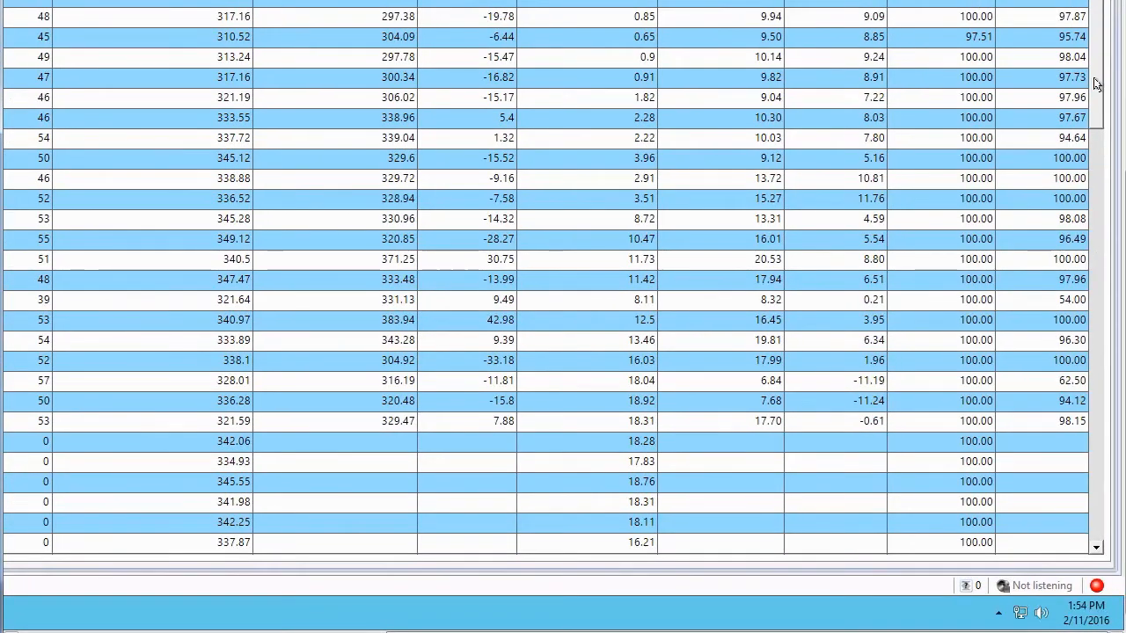
{"action": "scroll", "scroll_direction": "down", "scroll_amount": 3}
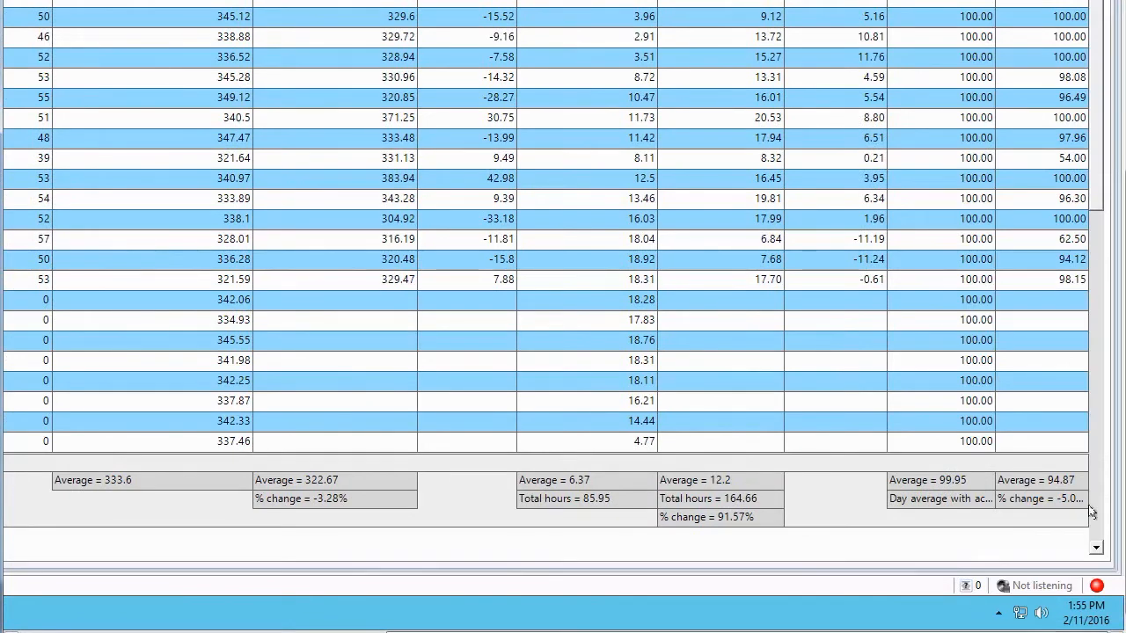
{"action": "mouse_move", "coordinate": [1015, 525]}
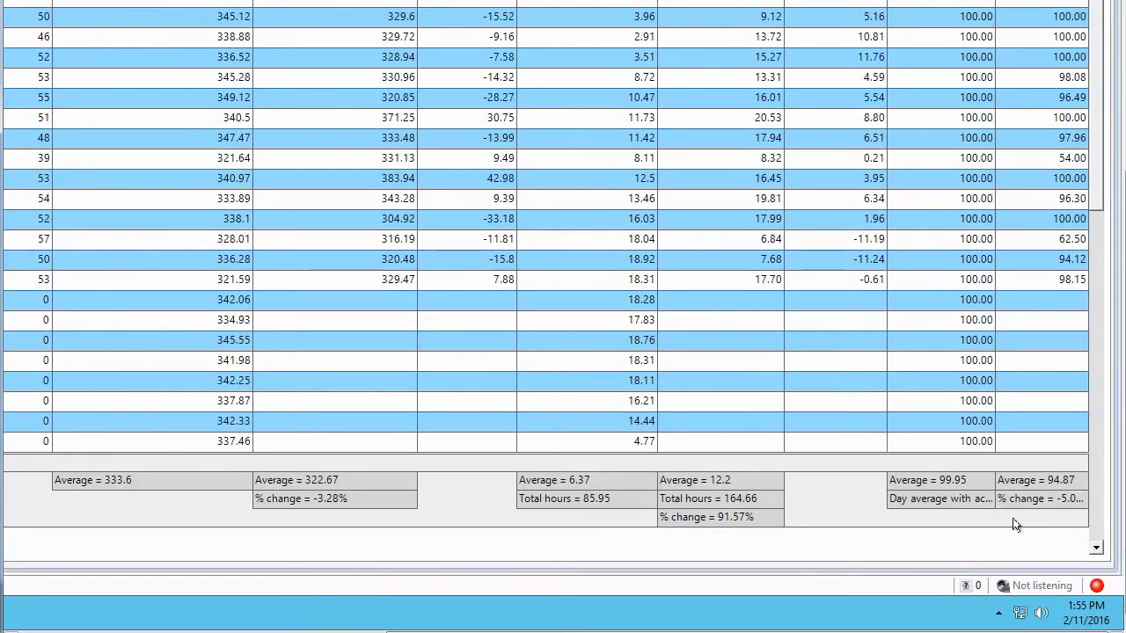
{"action": "mouse_move", "coordinate": [949, 528]}
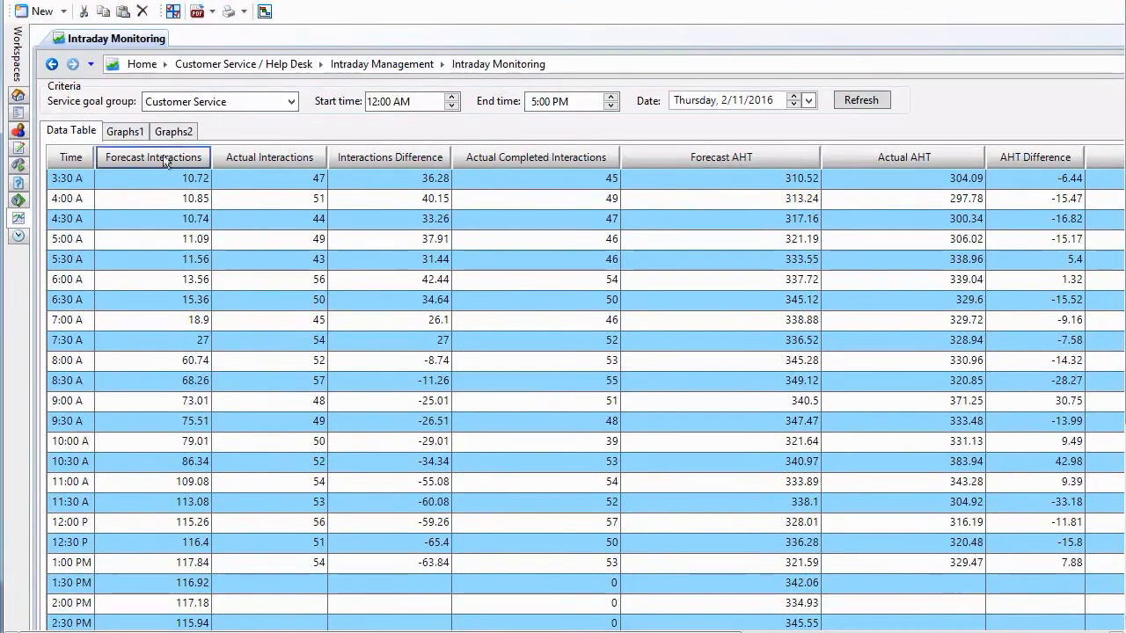
Step: Browse the tab strip options, then view the Graphs1 and Graphs2 forecast-vs-actual charts
{"action": "right_click", "coordinate": [173, 130]}
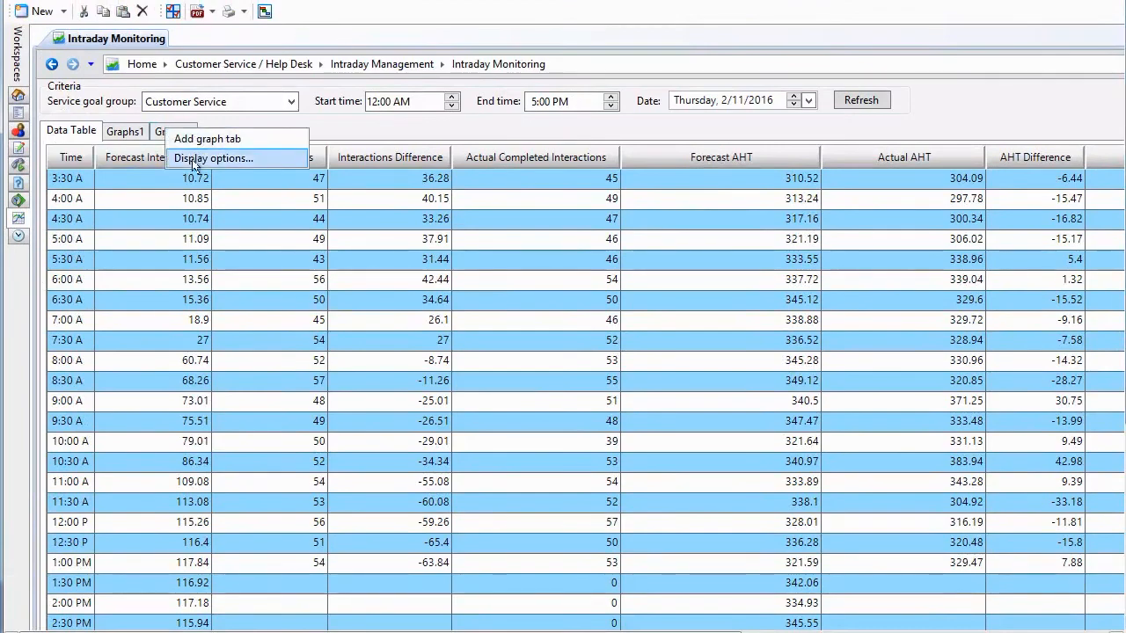
{"action": "left_click", "coordinate": [123, 131]}
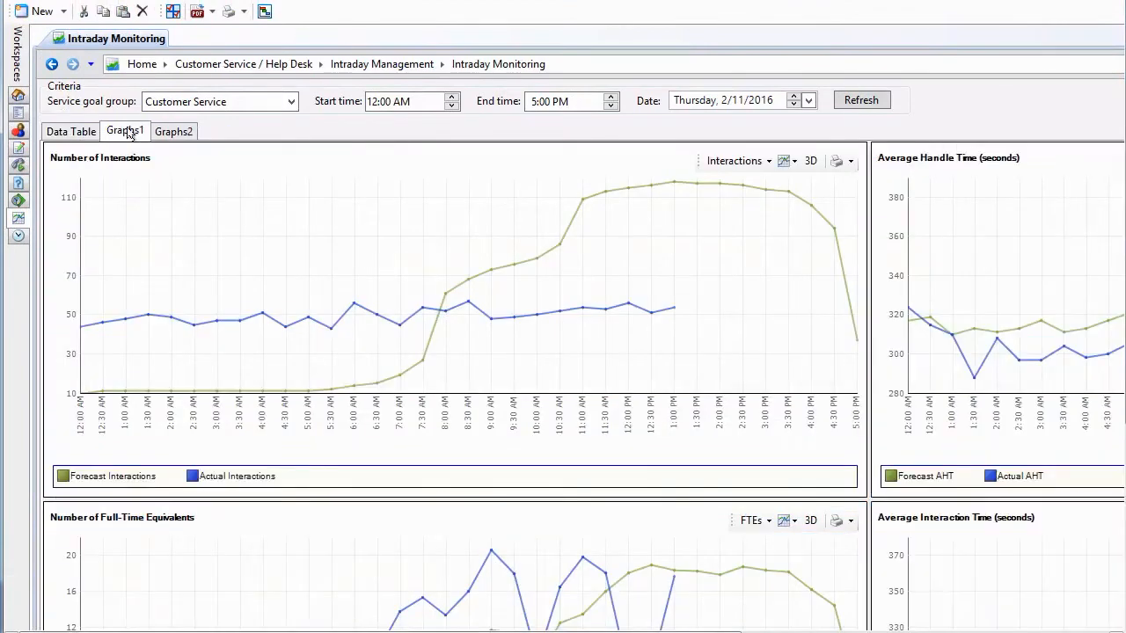
{"action": "mouse_move", "coordinate": [210, 243]}
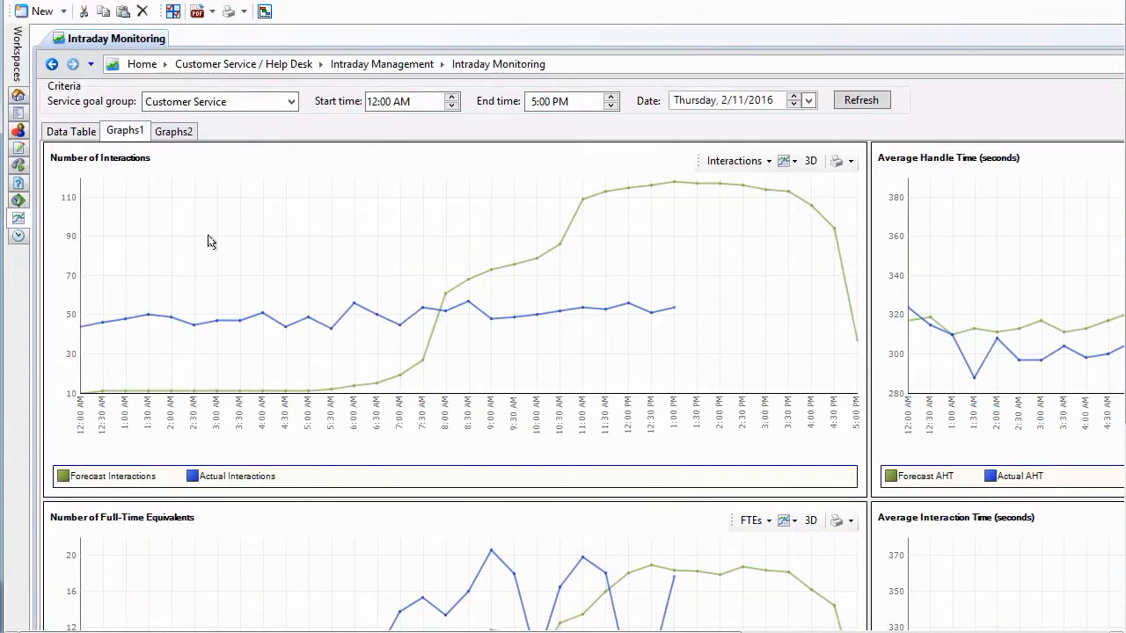
{"action": "mouse_move", "coordinate": [227, 236]}
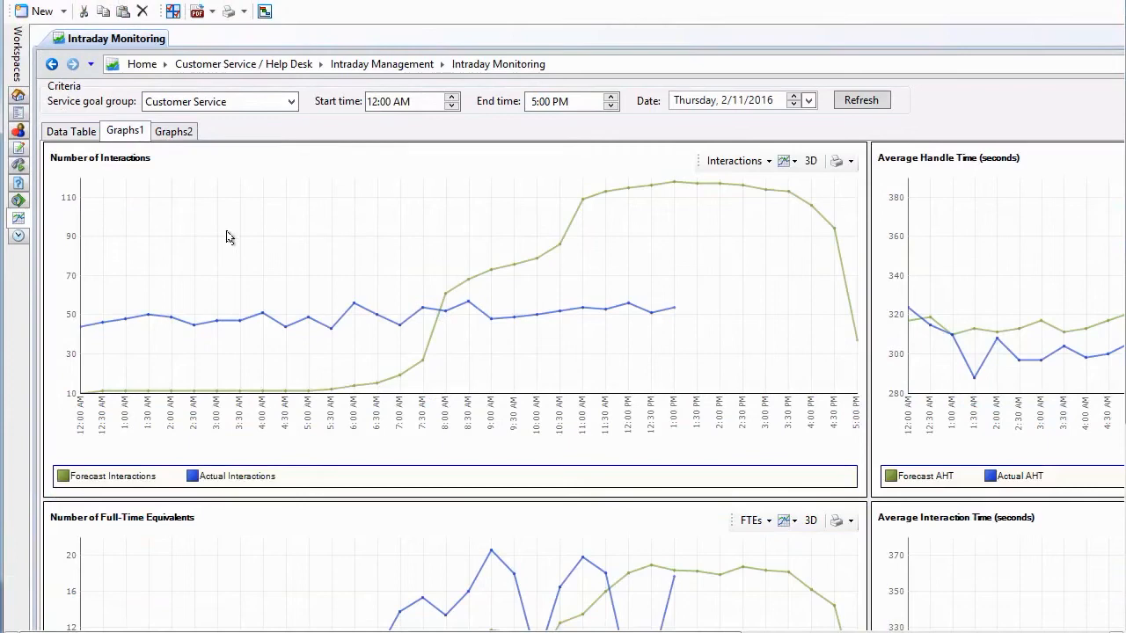
{"action": "scroll", "scroll_direction": "right", "scroll_amount": 3}
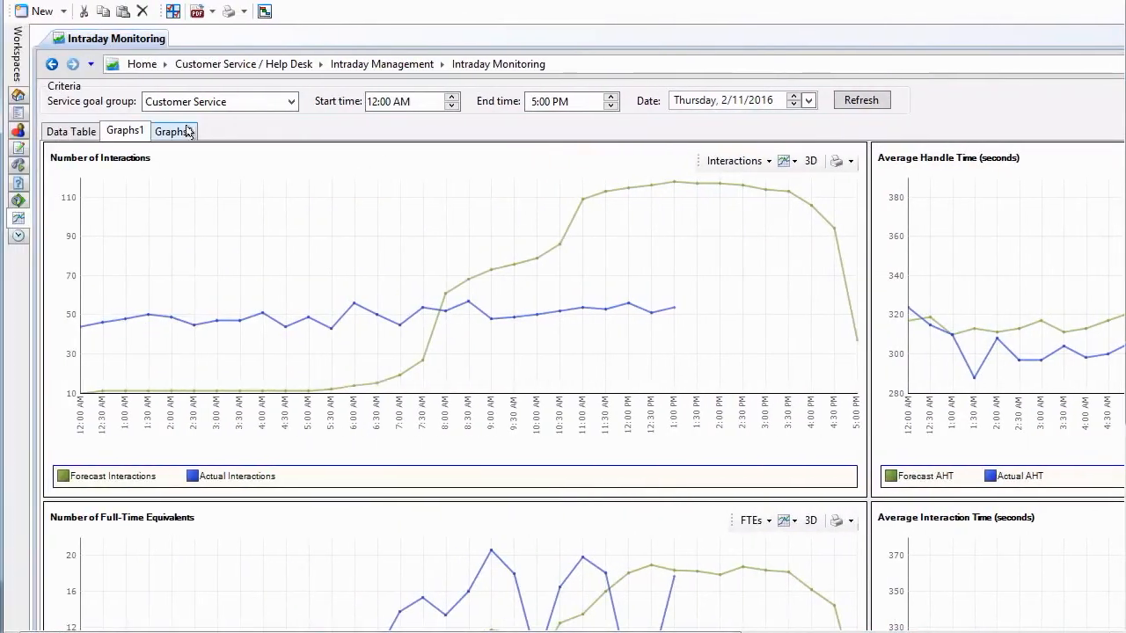
{"action": "left_click", "coordinate": [172, 130]}
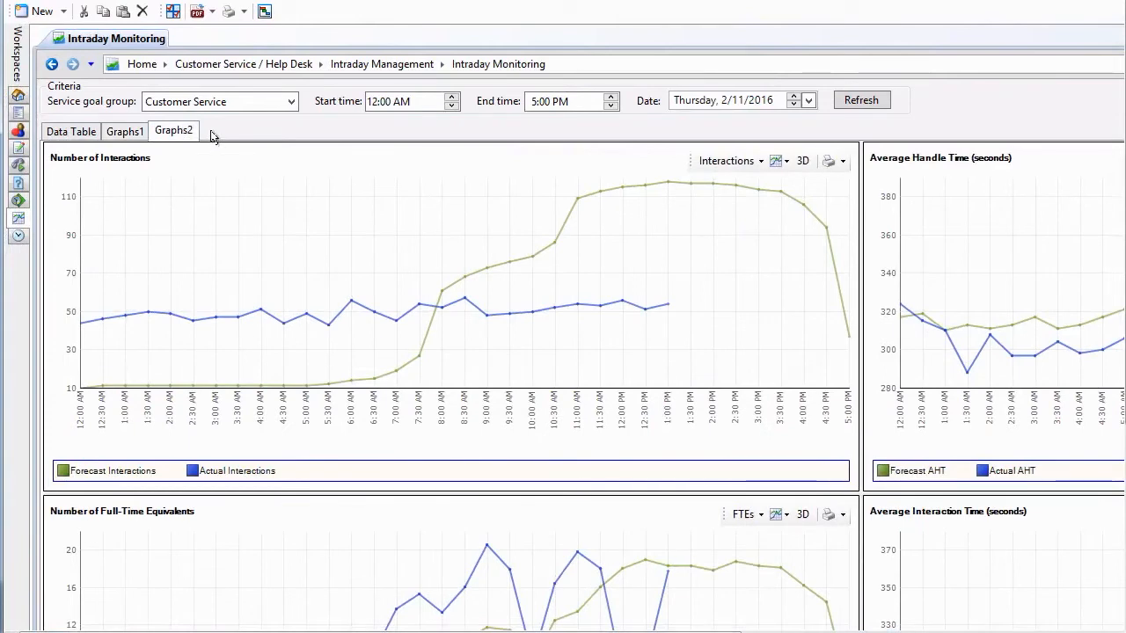
{"action": "mouse_move", "coordinate": [271, 143]}
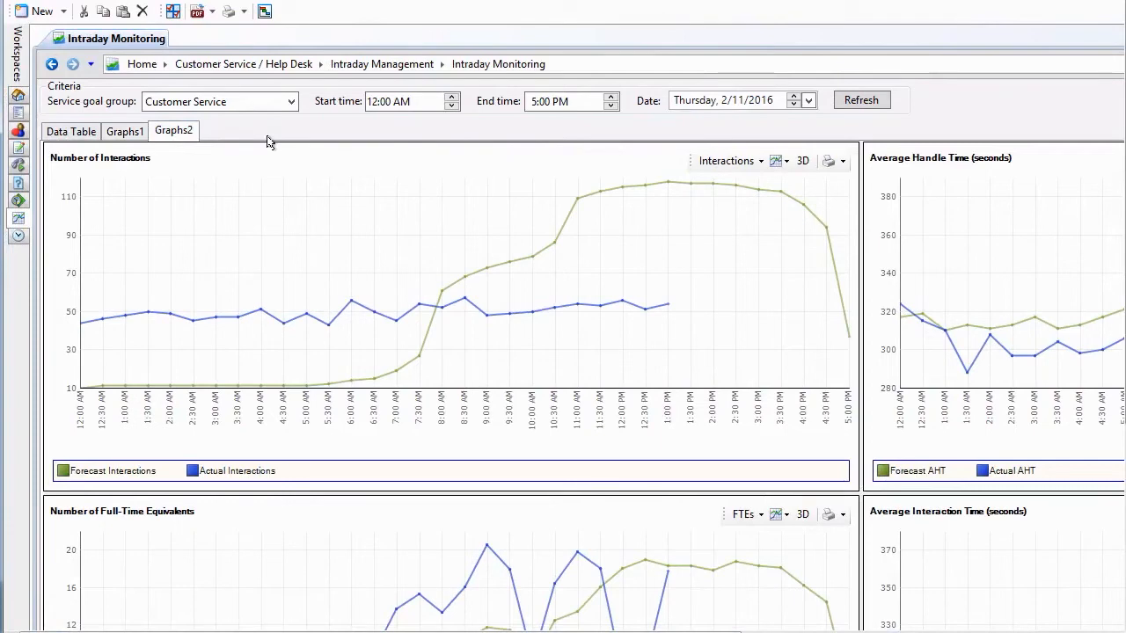
{"action": "mouse_move", "coordinate": [70, 130]}
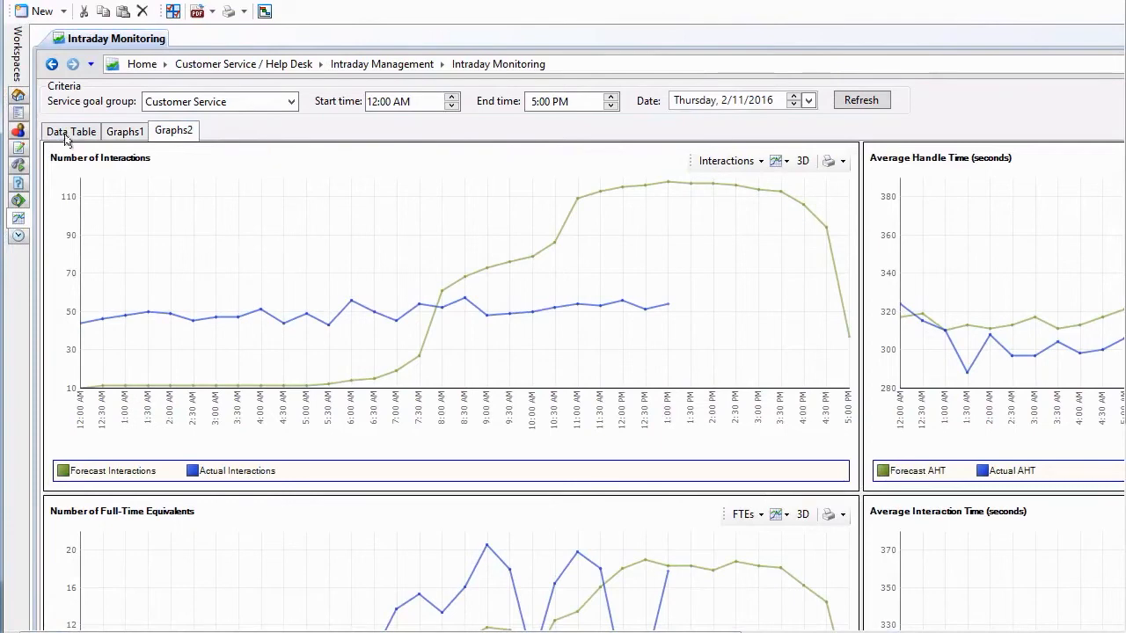
Step: Return to the Data Table and scroll across to the forecast-vs-actual FTE columns
{"action": "left_click", "coordinate": [70, 130]}
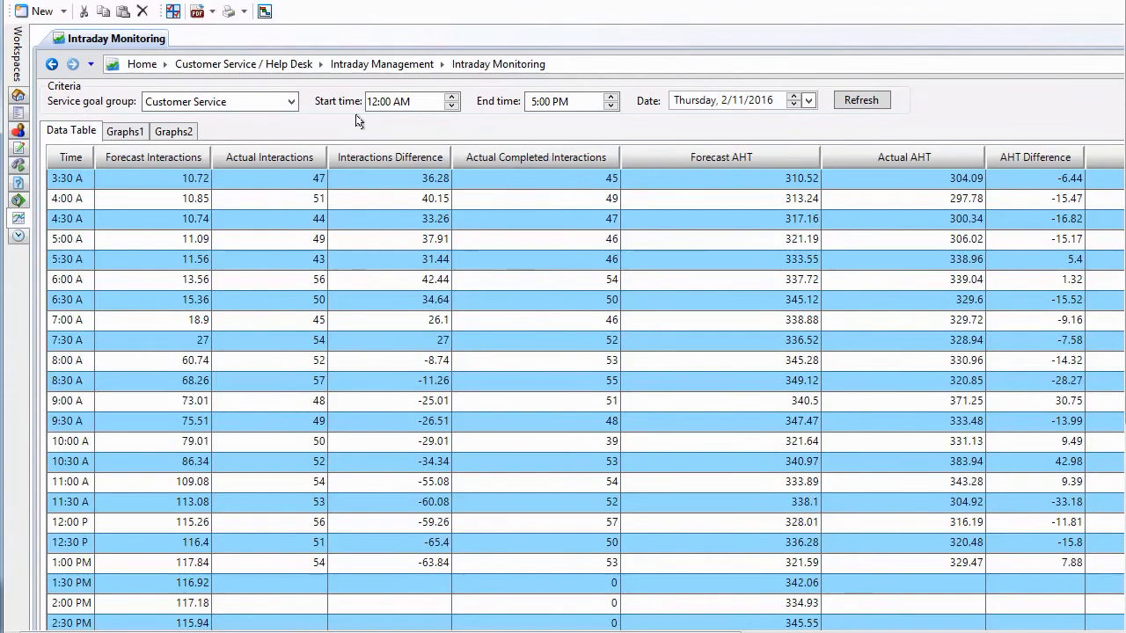
{"action": "scroll", "scroll_direction": "down", "scroll_amount": 3}
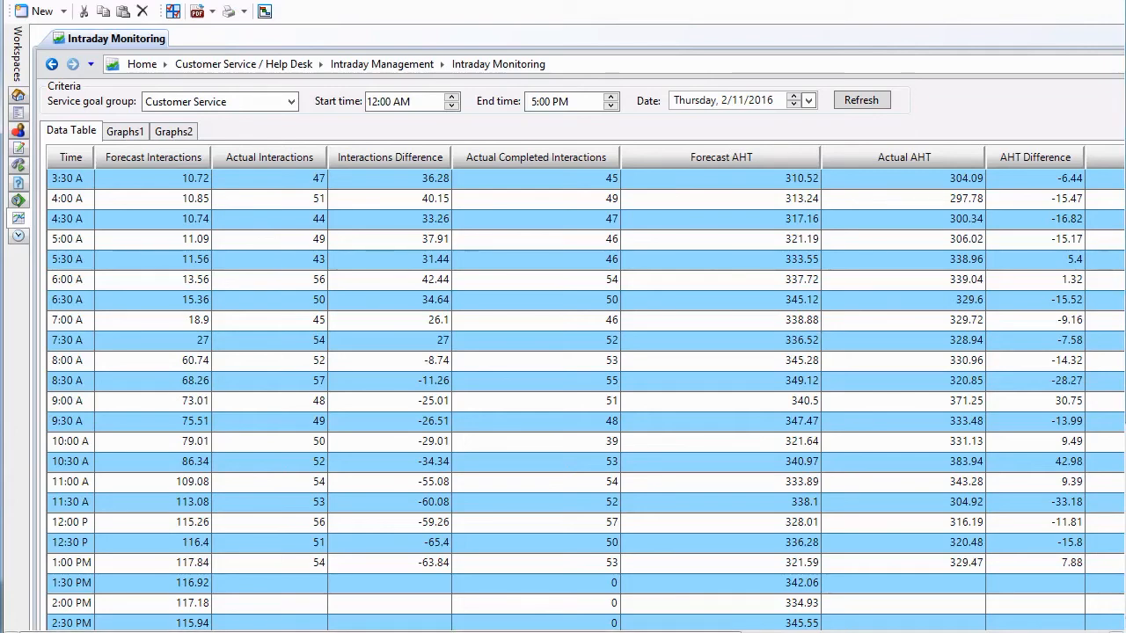
{"action": "scroll", "scroll_direction": "right", "scroll_amount": 3}
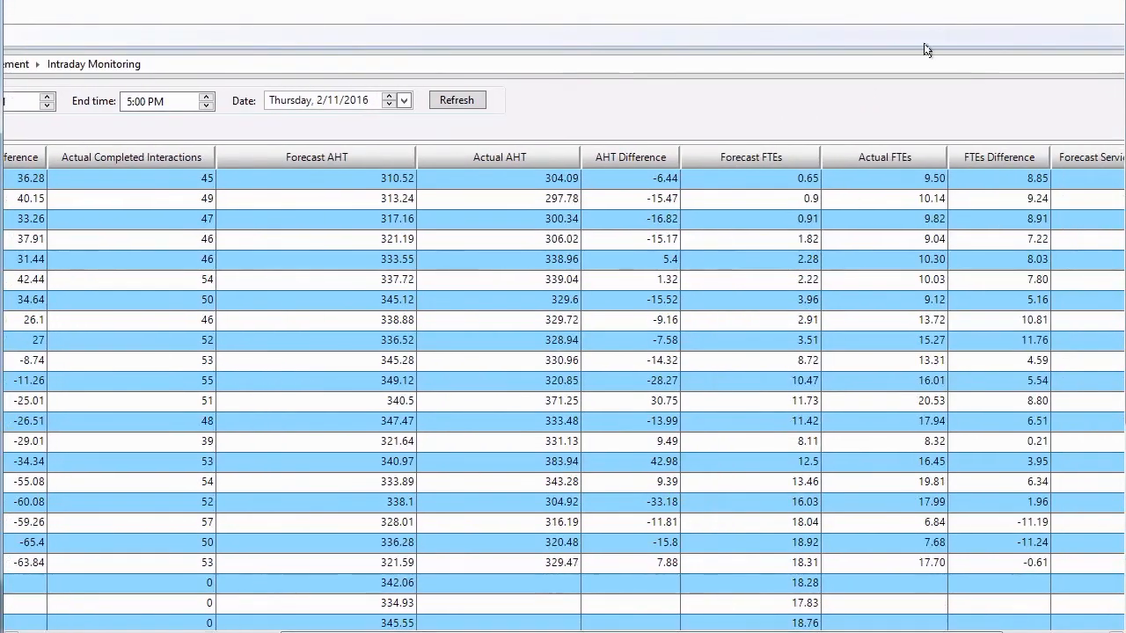